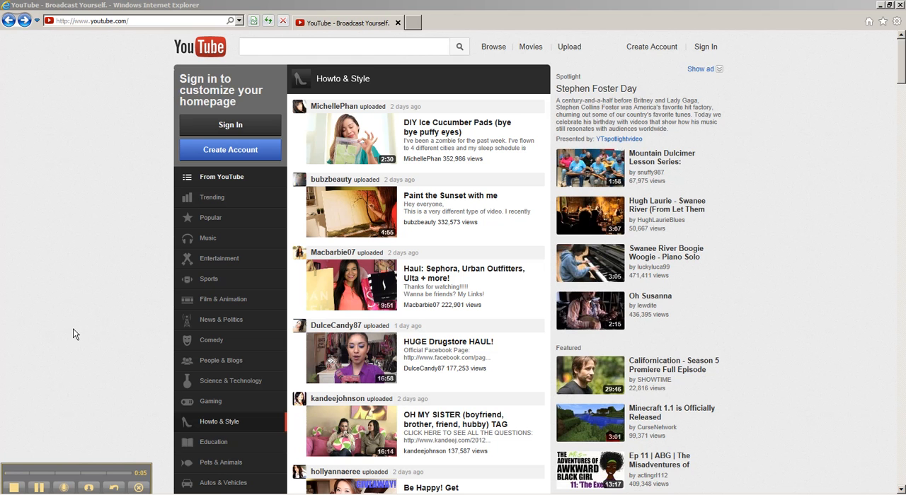
pyautogui.moveTo(81, 235)
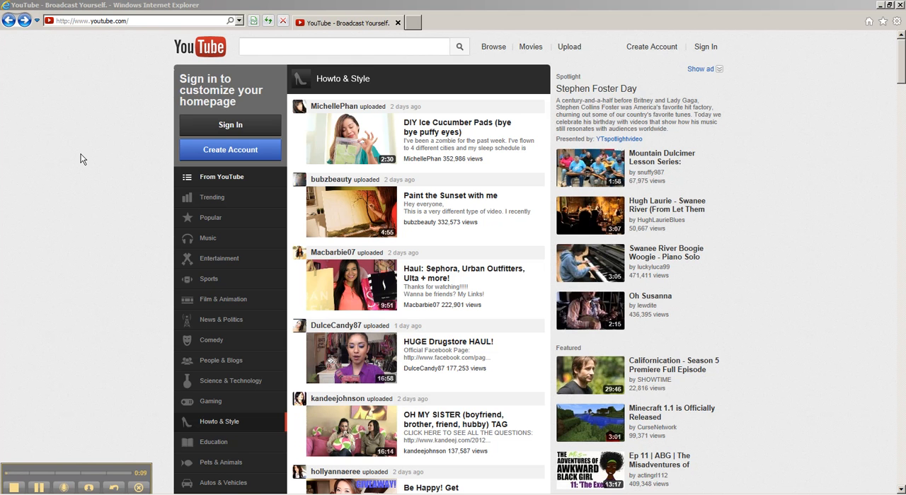
pyautogui.moveTo(99, 24)
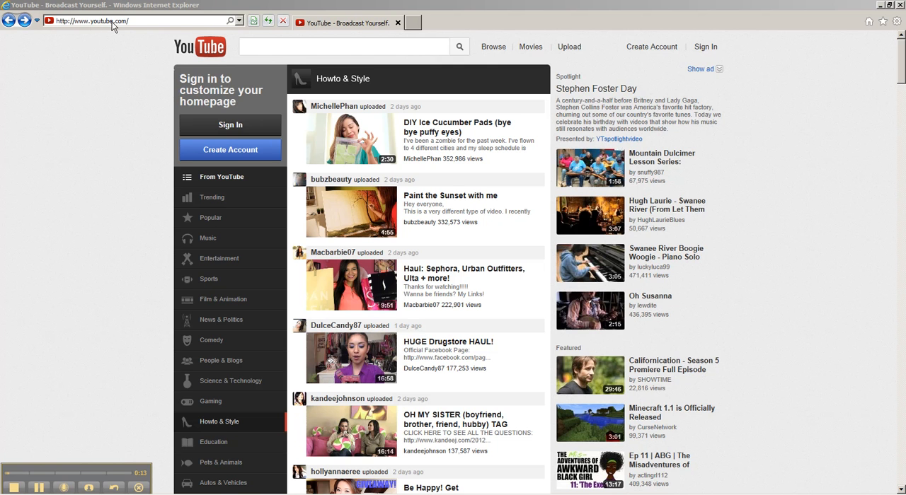
pyautogui.moveTo(651, 47)
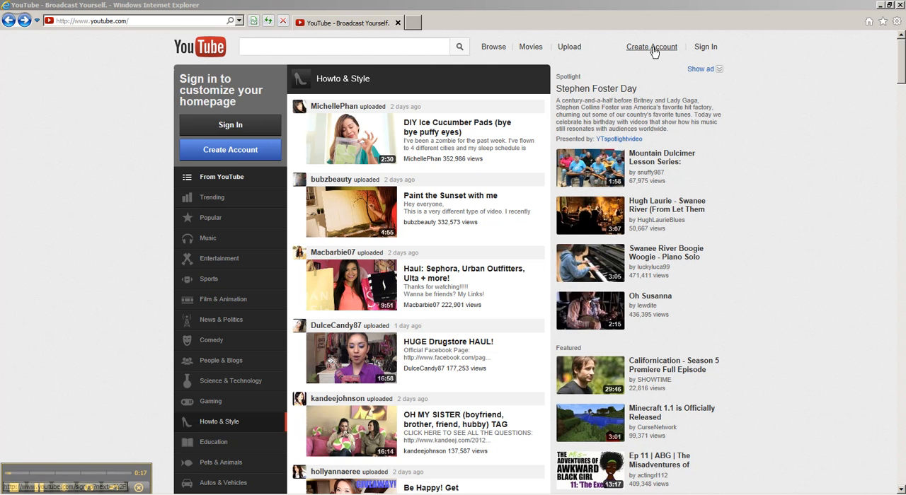
pyautogui.moveTo(686, 48)
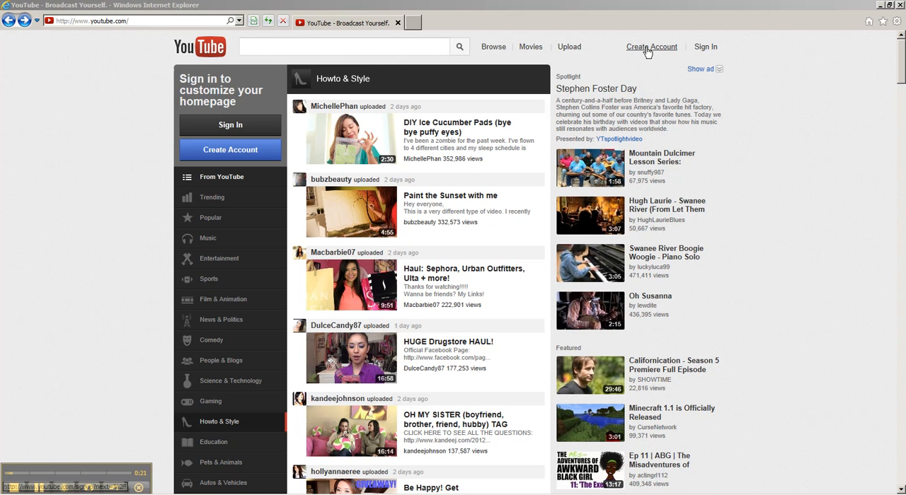
# Start a new Google account and enter the first and last name
pyautogui.click(651, 47)
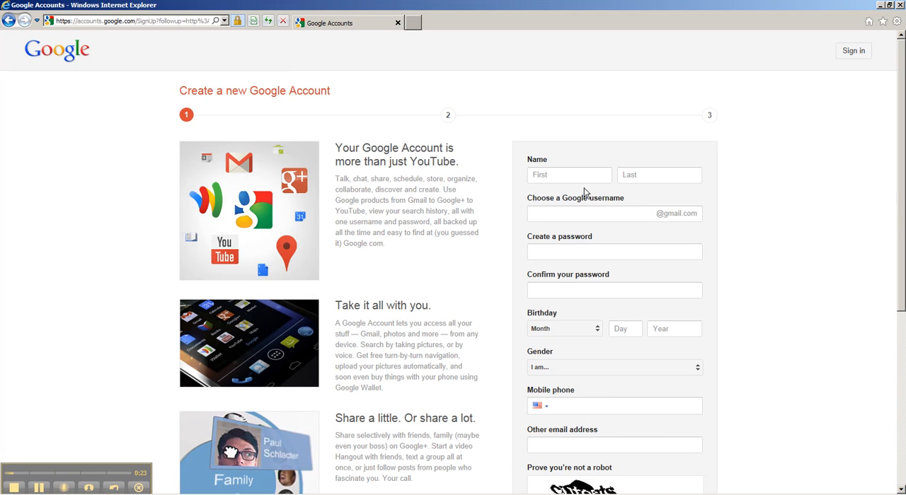
pyautogui.click(569, 175)
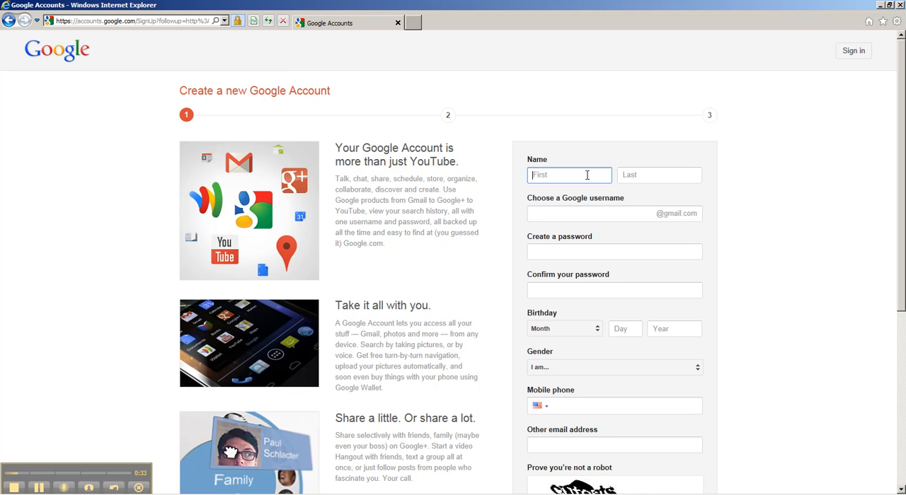
pyautogui.write('J')
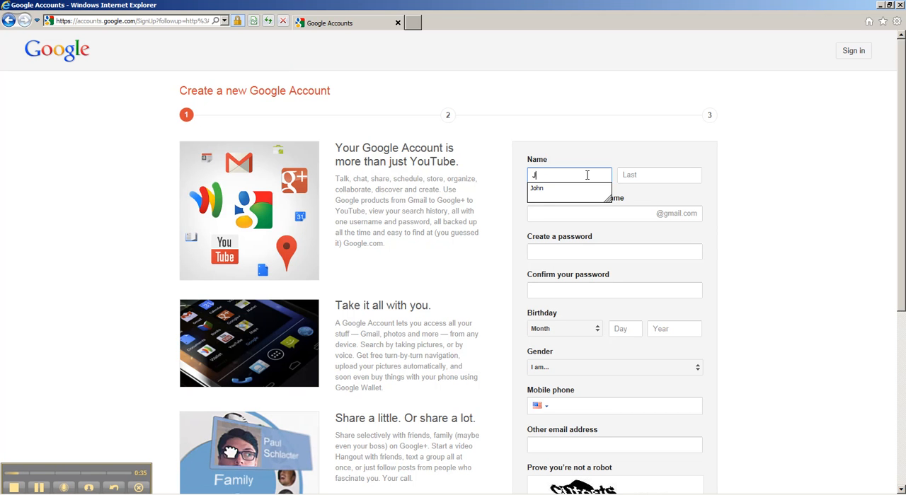
pyautogui.write('Wan')
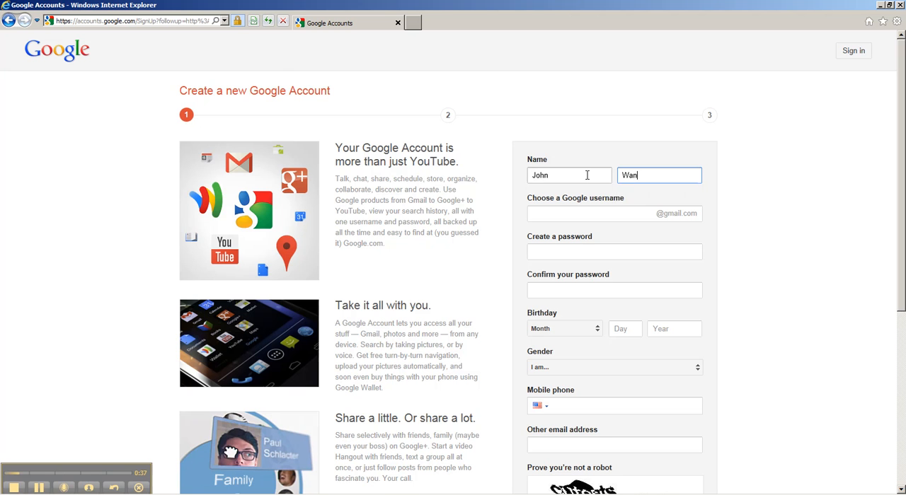
pyautogui.click(614, 213)
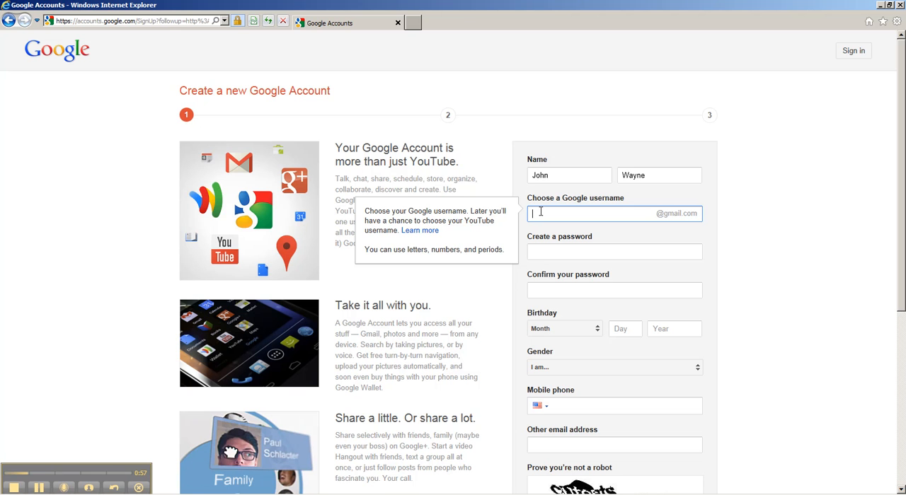
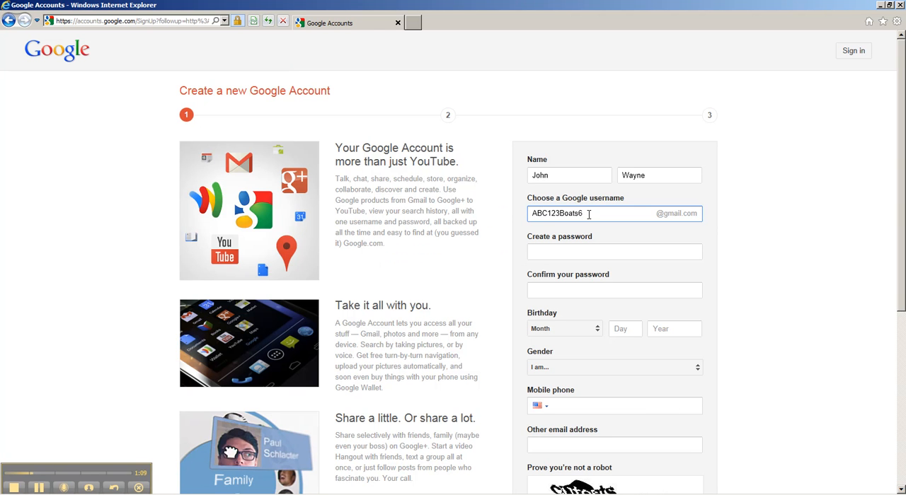
pyautogui.moveTo(513, 216)
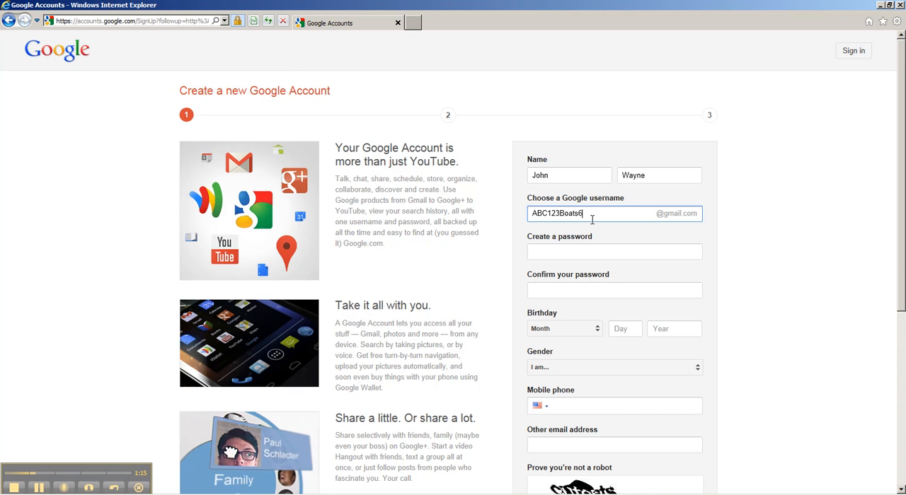
# Enter the account password in both the password and confirmation fields
pyautogui.click(614, 252)
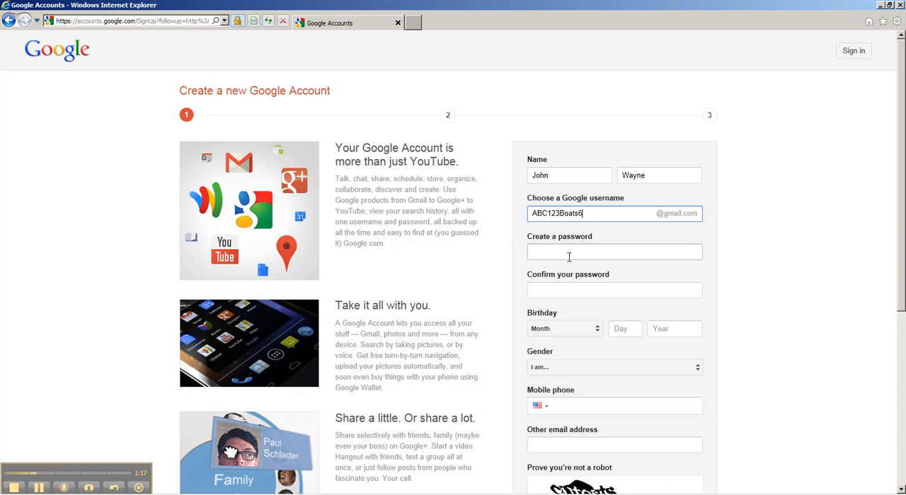
pyautogui.write('•')
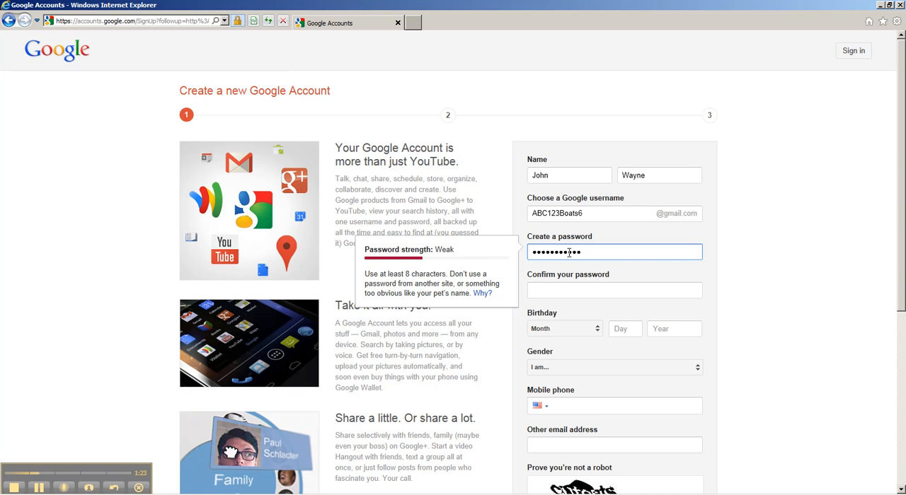
pyautogui.click(614, 289)
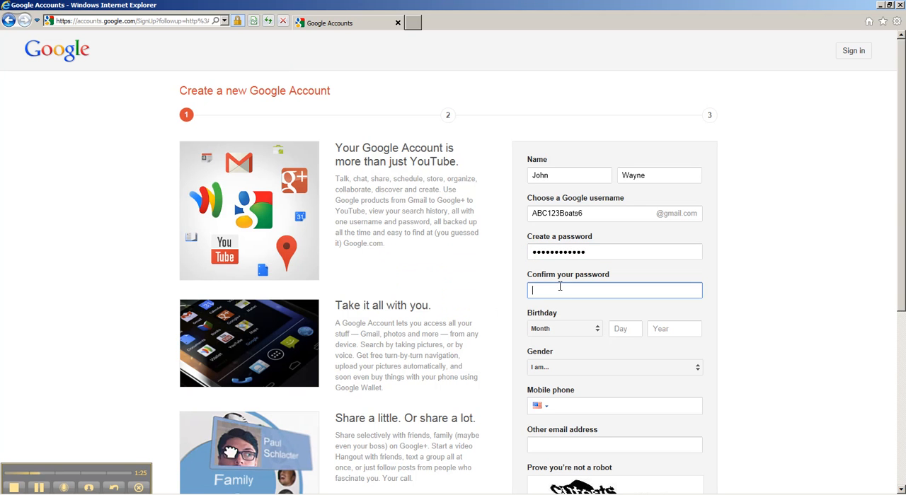
pyautogui.click(614, 252)
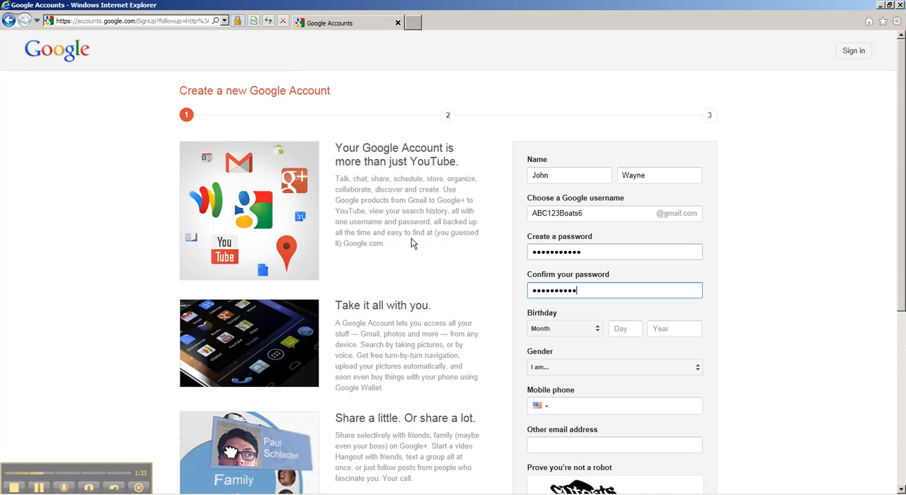
# Enter a birthday of January 1, 1956 on the sign-up form
pyautogui.scroll(-3)
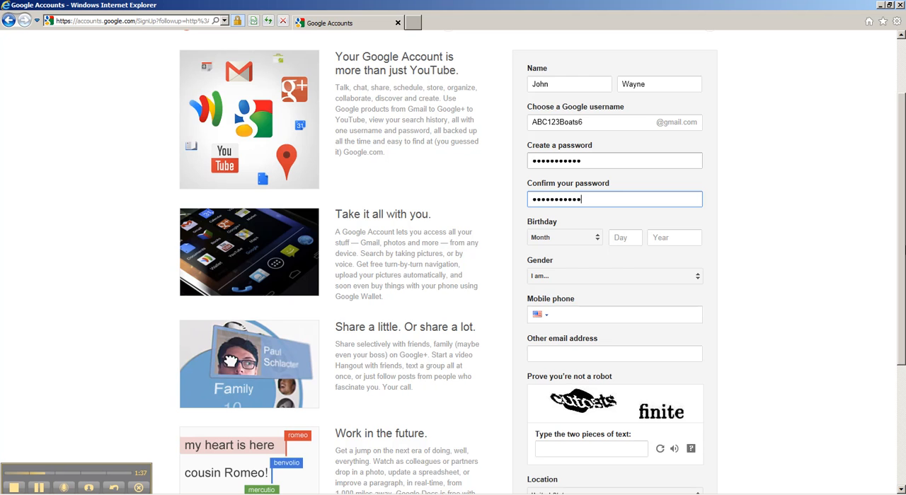
pyautogui.scroll(-3)
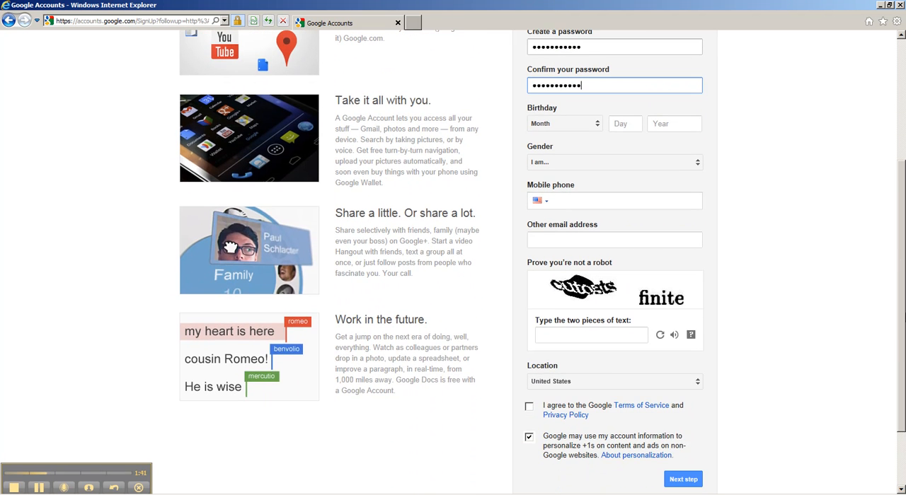
pyautogui.scroll(-3)
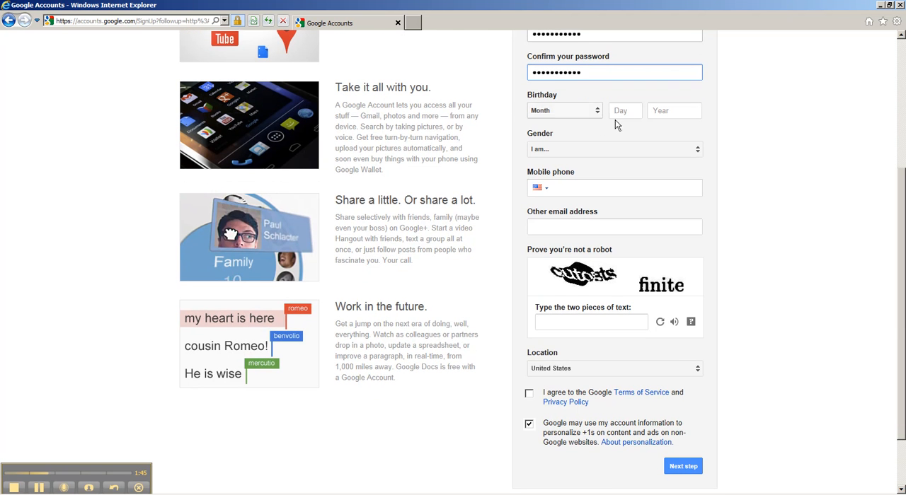
pyautogui.click(564, 110)
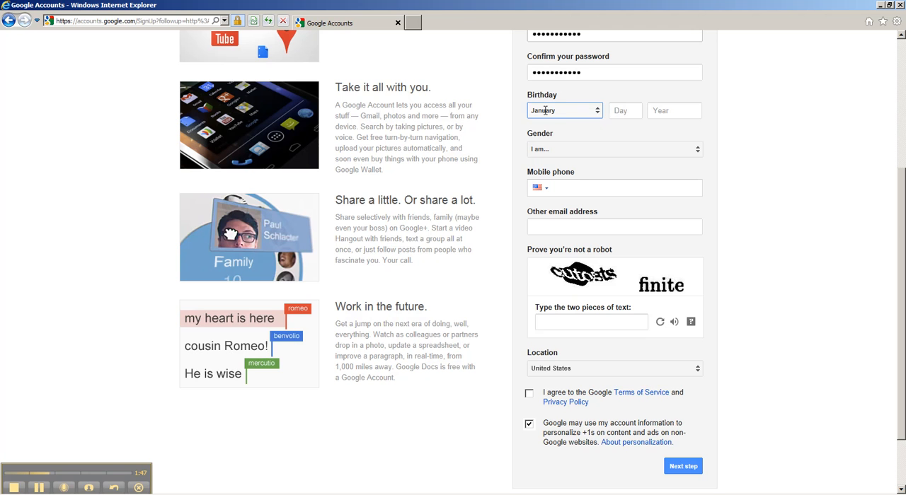
pyautogui.click(675, 110)
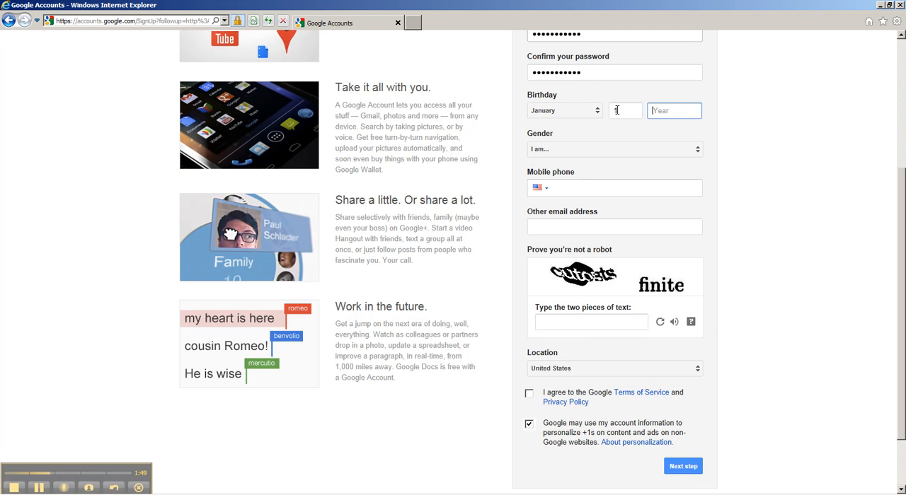
pyautogui.write('1956')
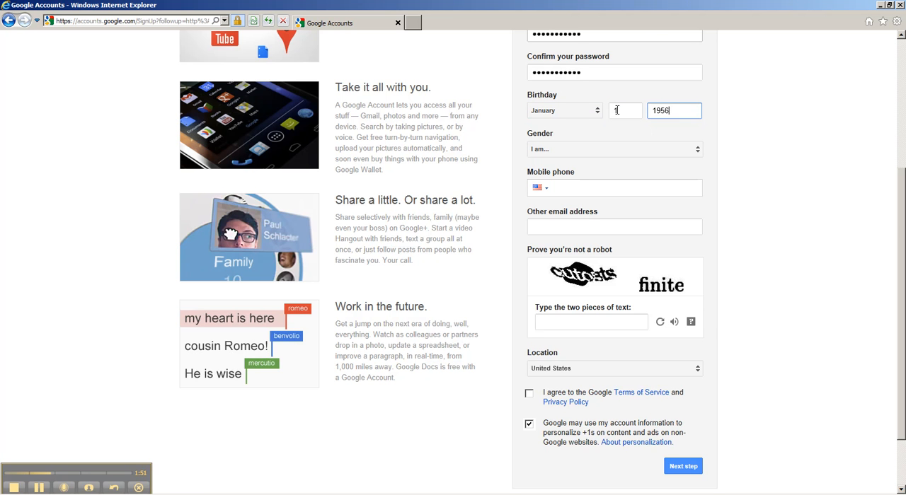
pyautogui.write('1')
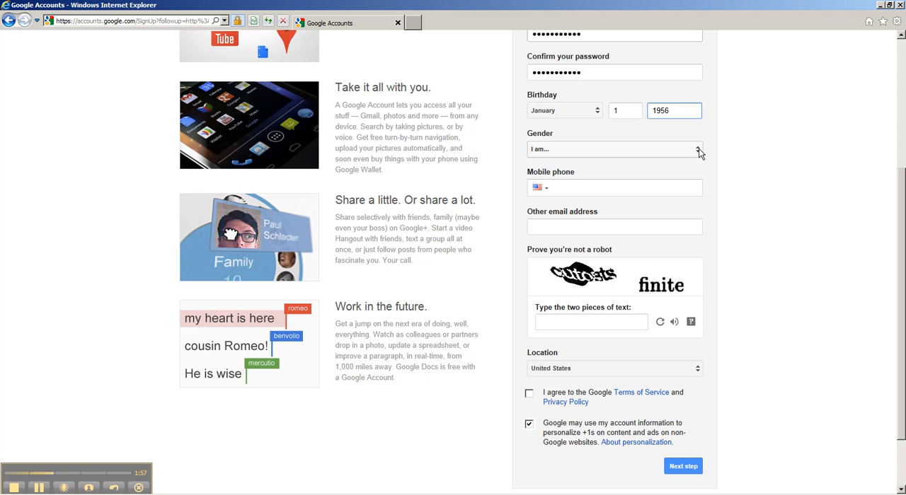
# Set the gender to Male and enter the mobile phone number
pyautogui.click(614, 148)
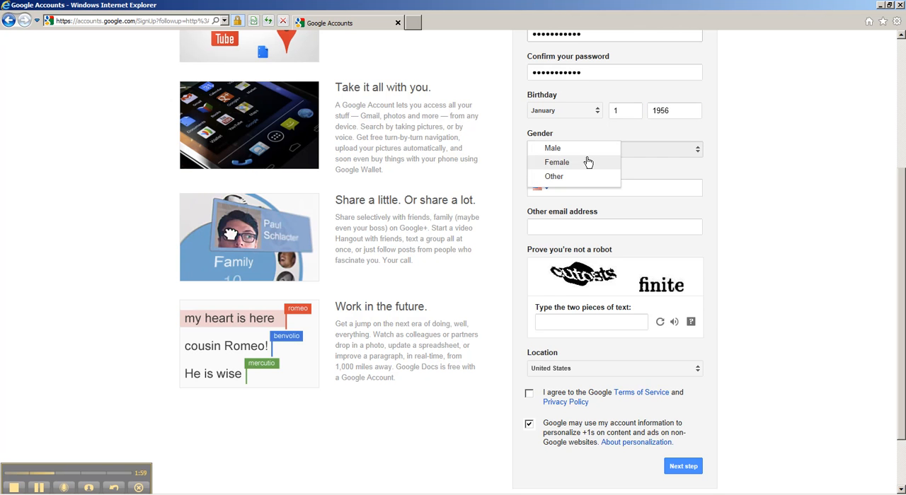
pyautogui.click(552, 148)
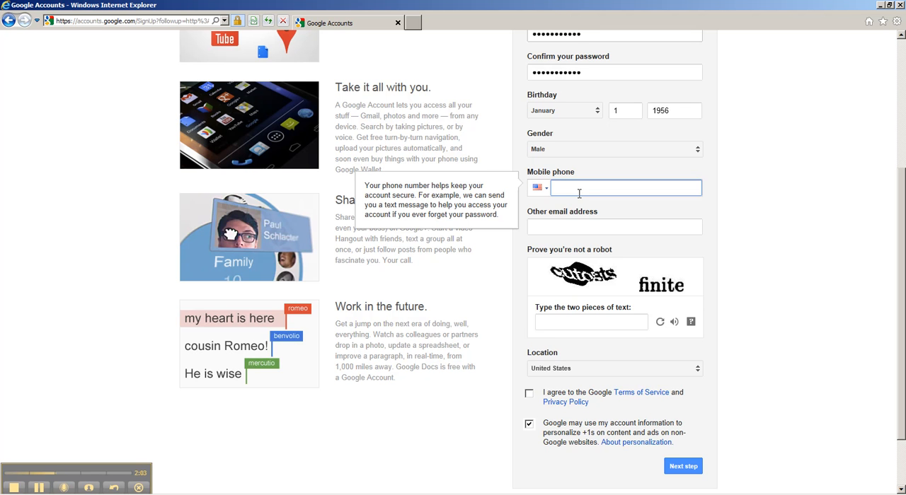
pyautogui.write('5121234567')
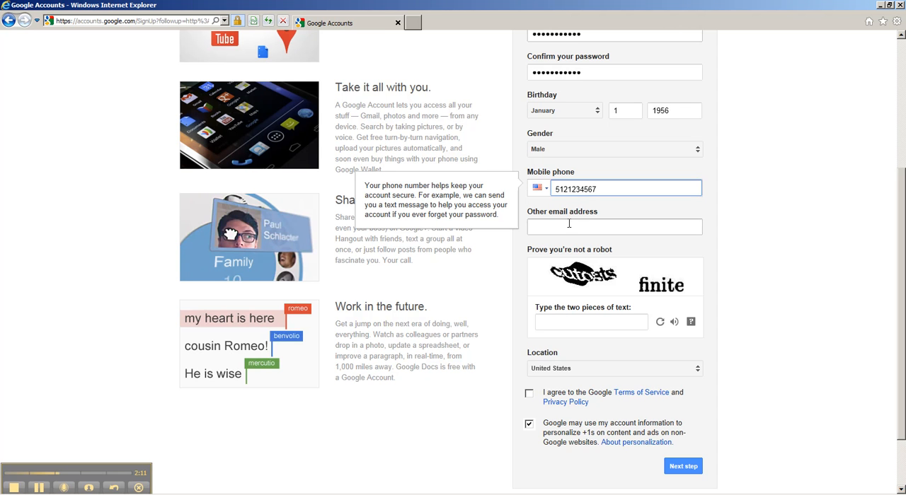
pyautogui.click(614, 226)
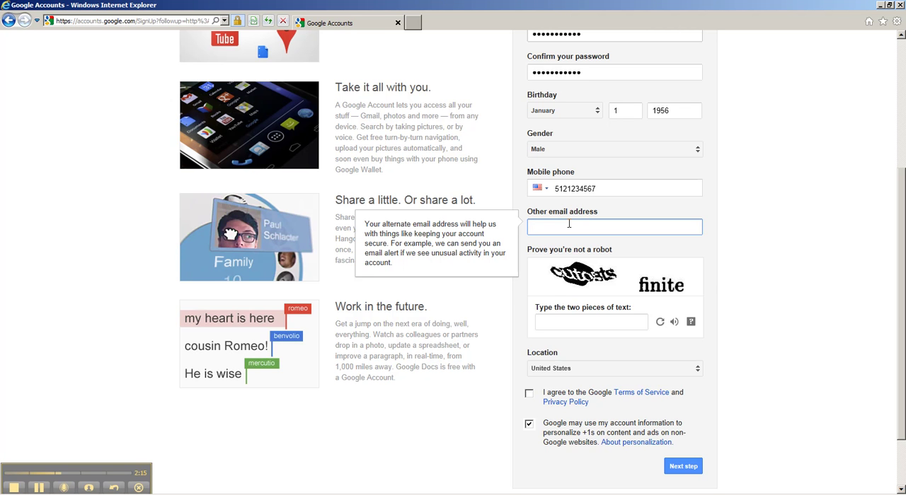
pyautogui.write('t')
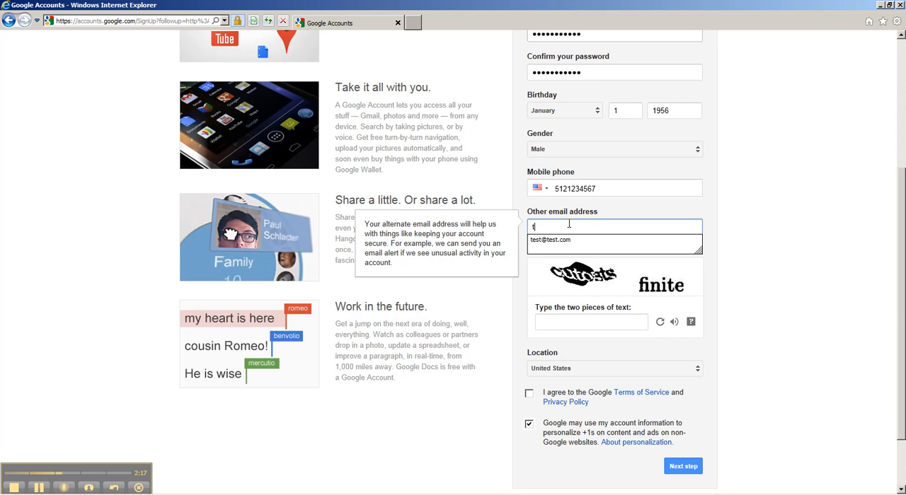
pyautogui.write('est@test.com')
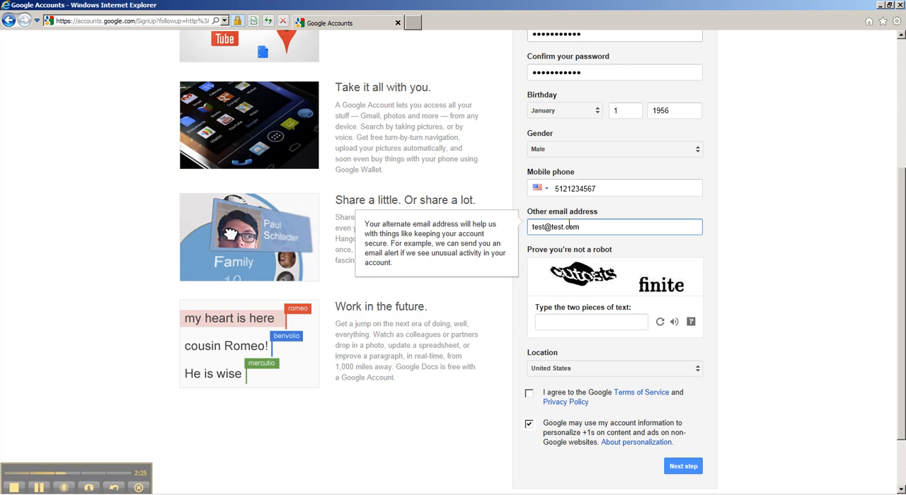
pyautogui.tripleClick(565, 227)
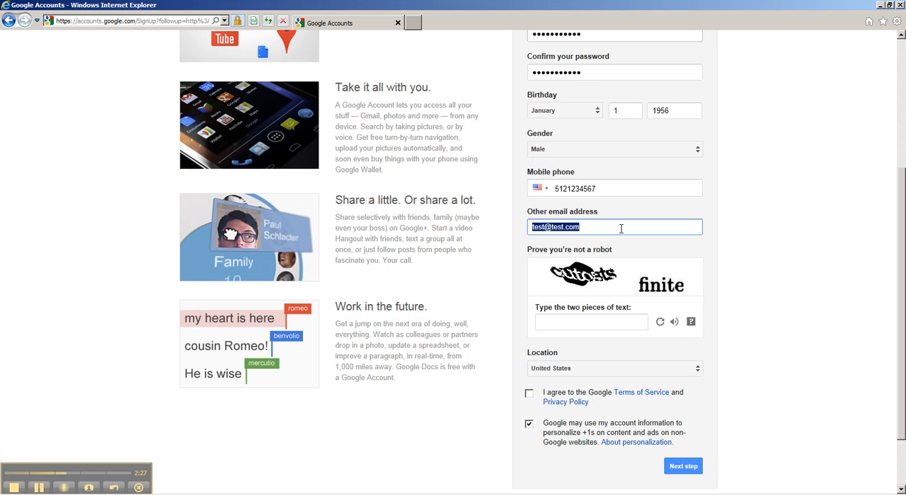
pyautogui.click(539, 227)
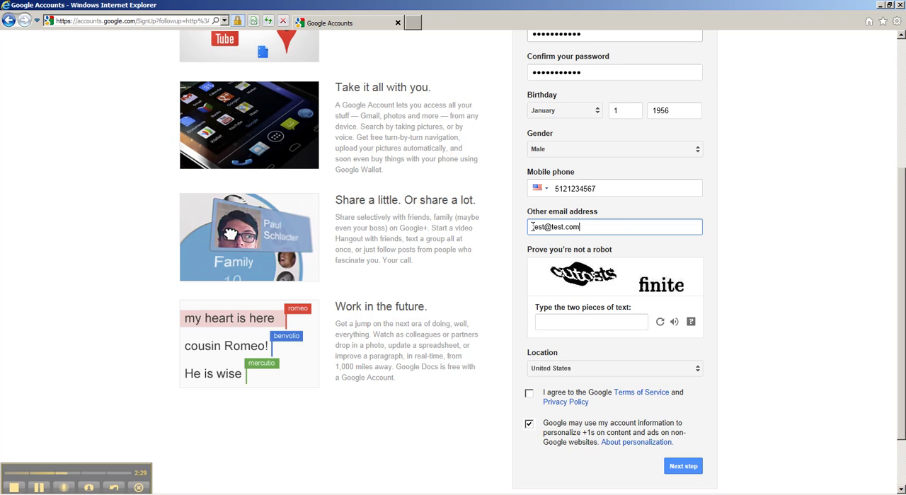
pyautogui.click(591, 322)
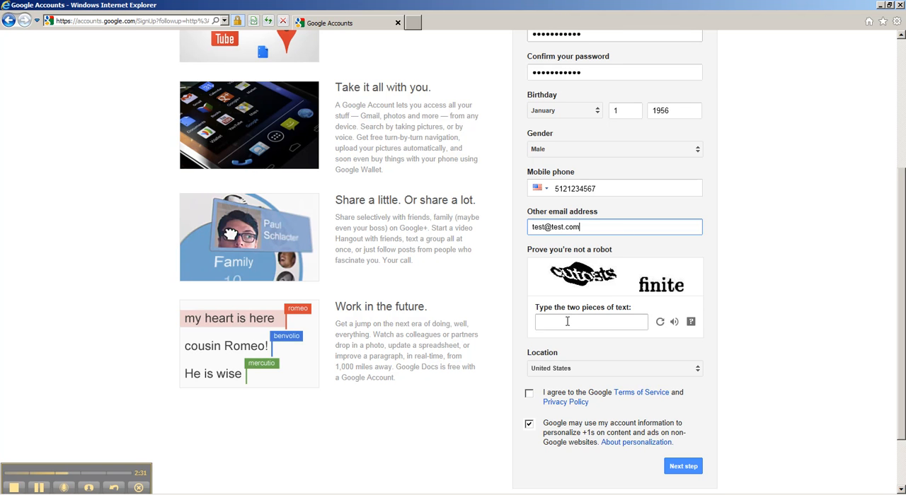
pyautogui.click(591, 322)
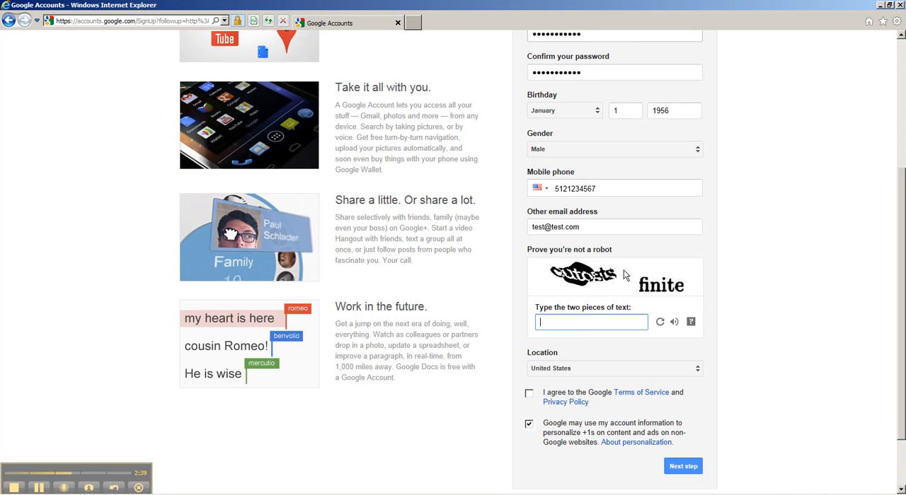
# Type the captcha answer 'cutosts finte' into the verification box
pyautogui.write('d')
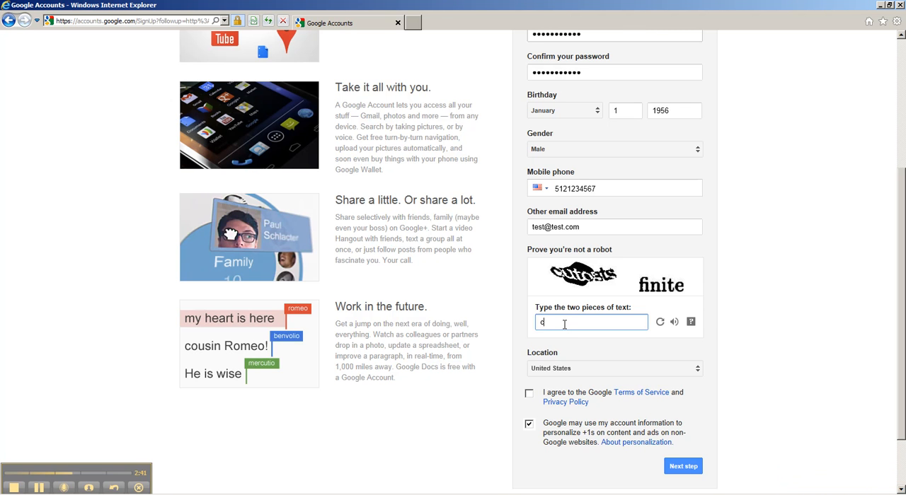
pyautogui.write('cutosts finte')
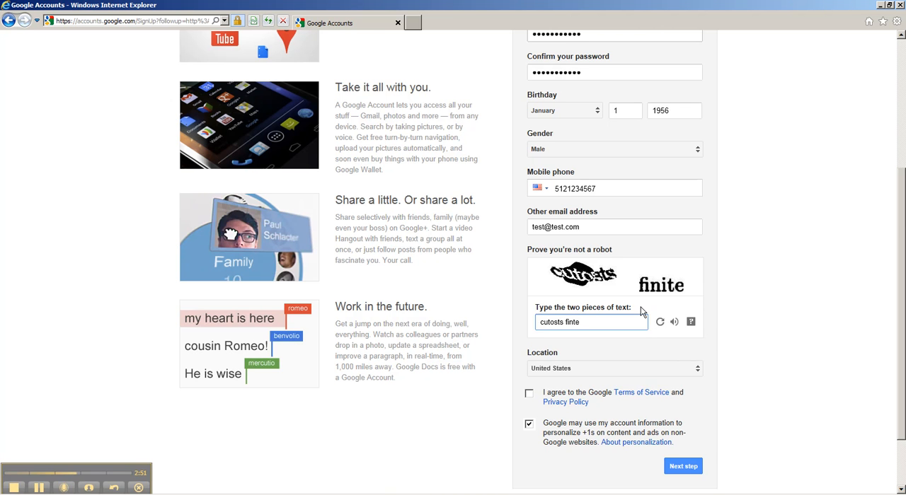
pyautogui.scroll(-3)
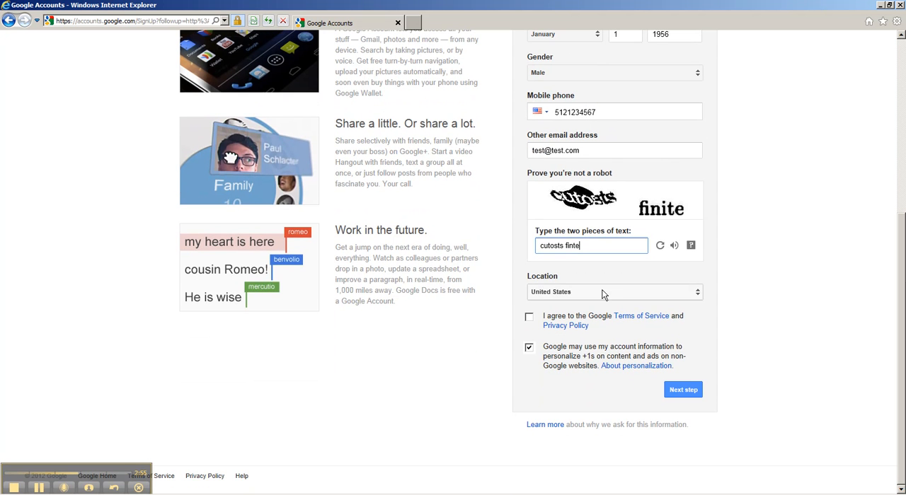
pyautogui.moveTo(623, 287)
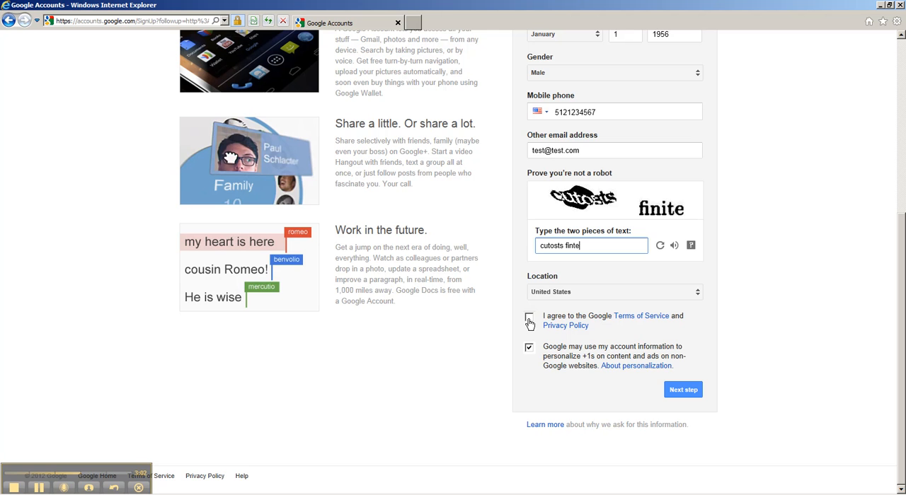
# Agree to the Google Terms of Service and submit the sign-up form
pyautogui.click(531, 319)
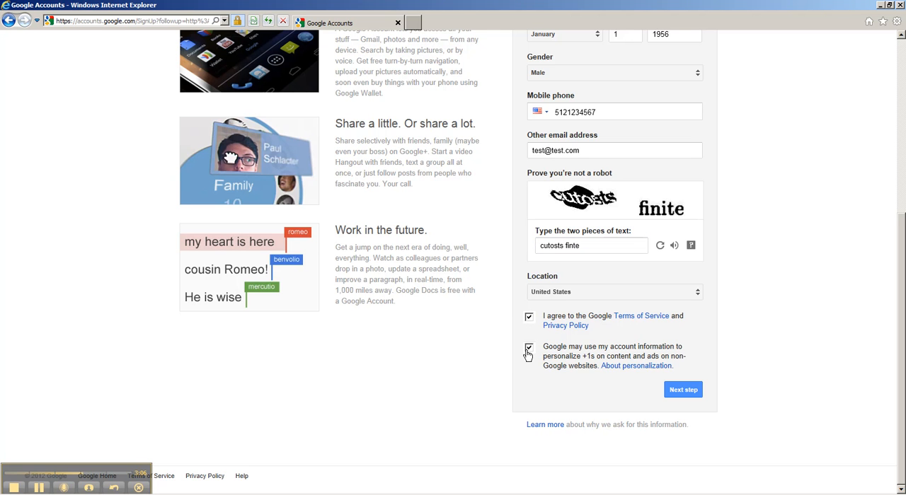
pyautogui.click(530, 349)
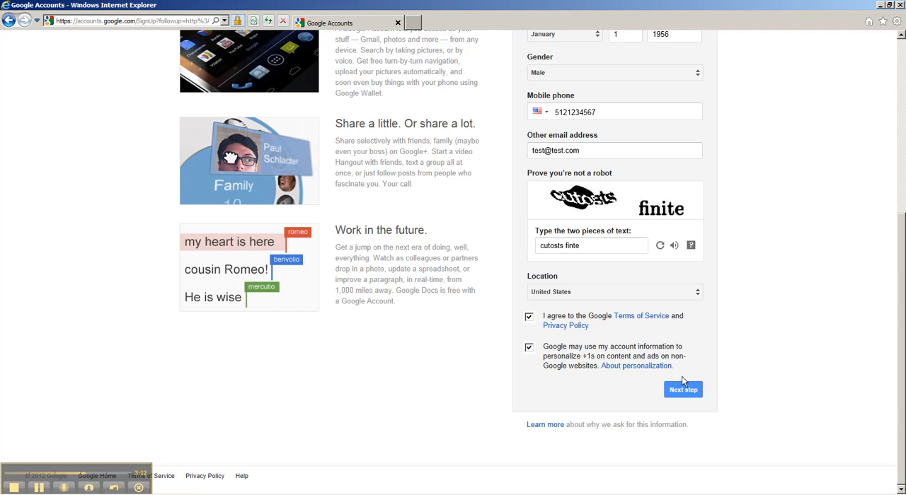
pyautogui.click(683, 389)
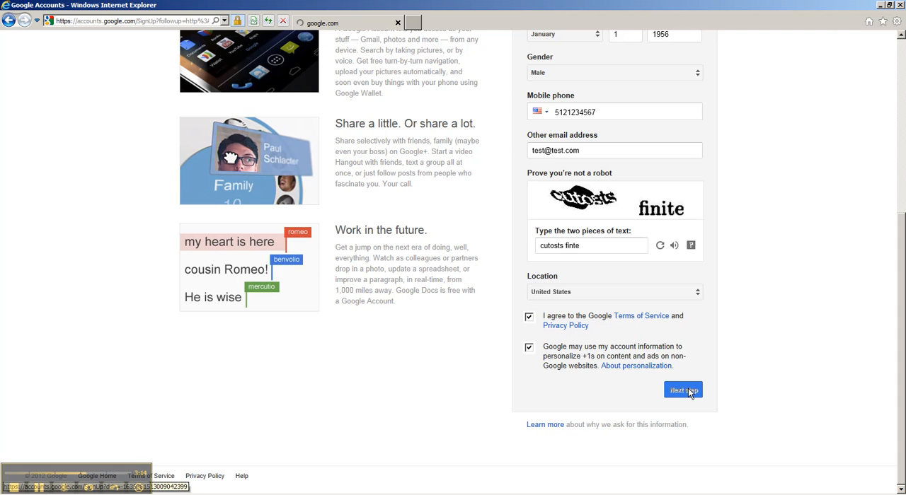
pyautogui.click(683, 390)
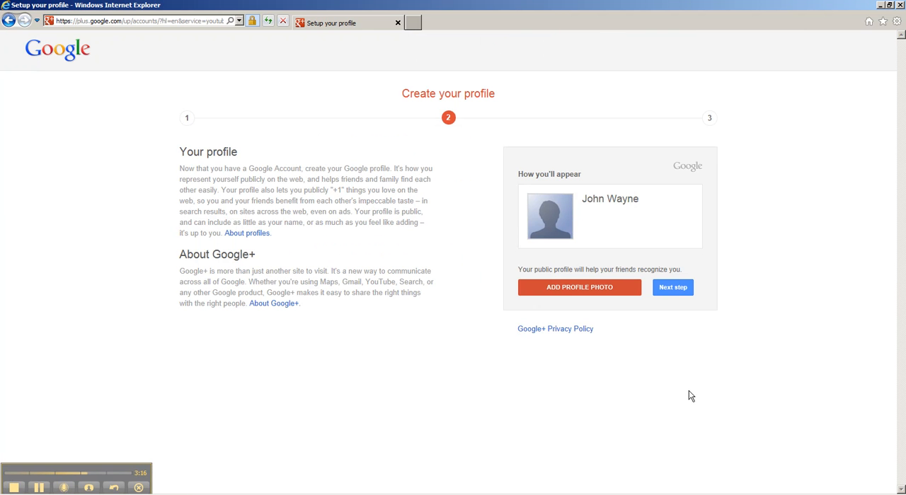
pyautogui.moveTo(563, 297)
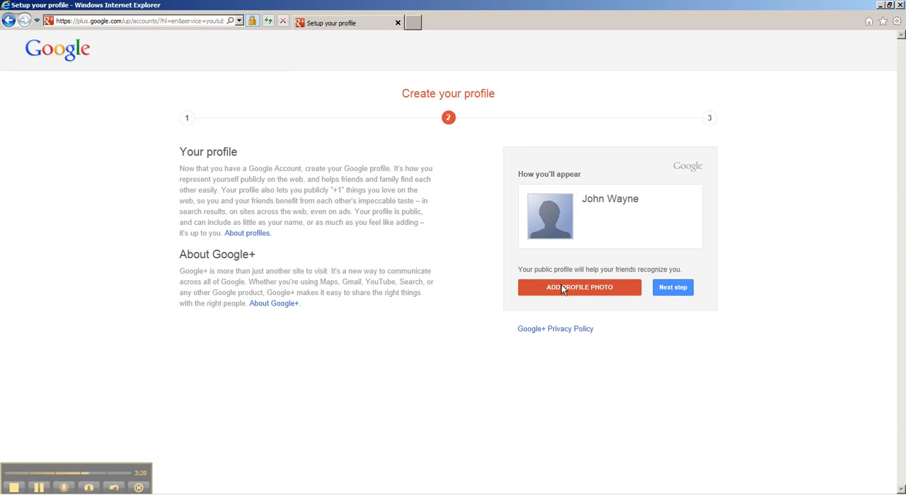
pyautogui.moveTo(573, 291)
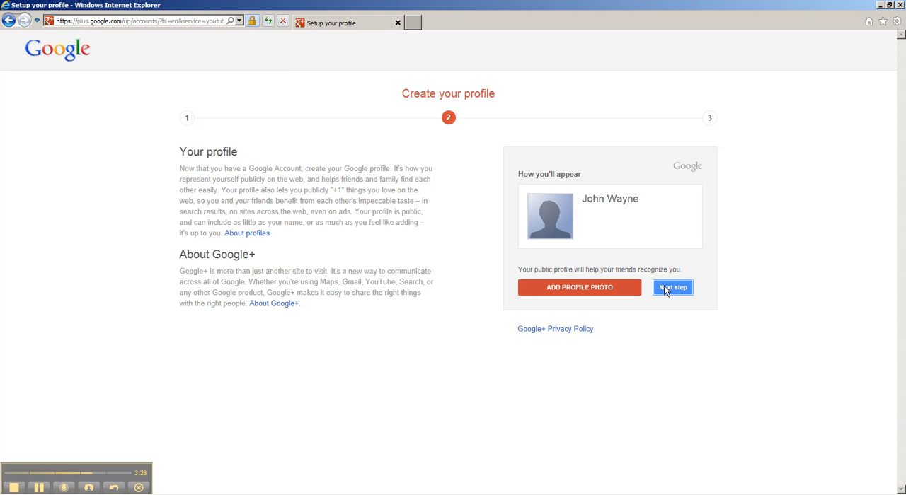
# Skip the profile photo and go back to YouTube from the welcome page
pyautogui.click(672, 288)
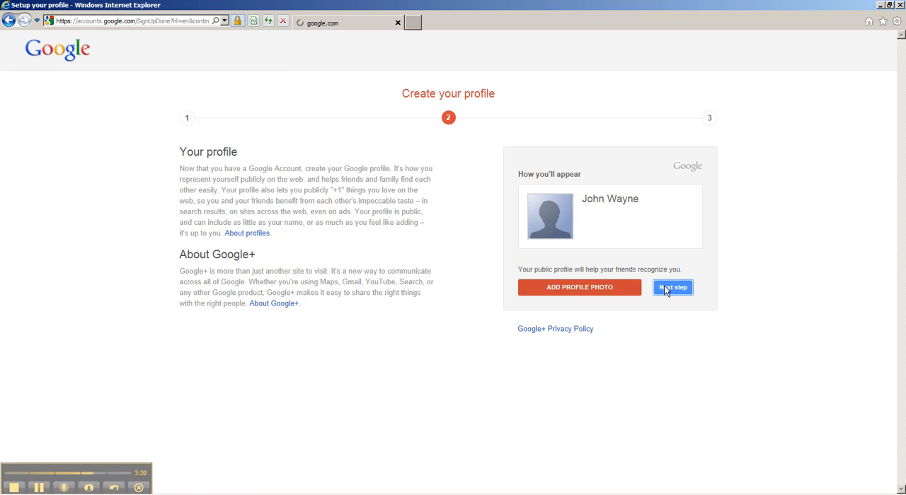
pyautogui.click(673, 288)
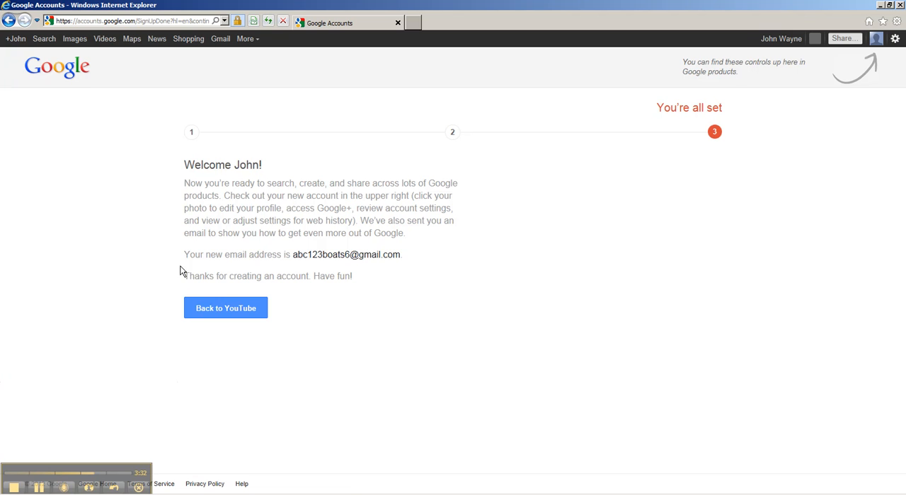
pyautogui.moveTo(201, 315)
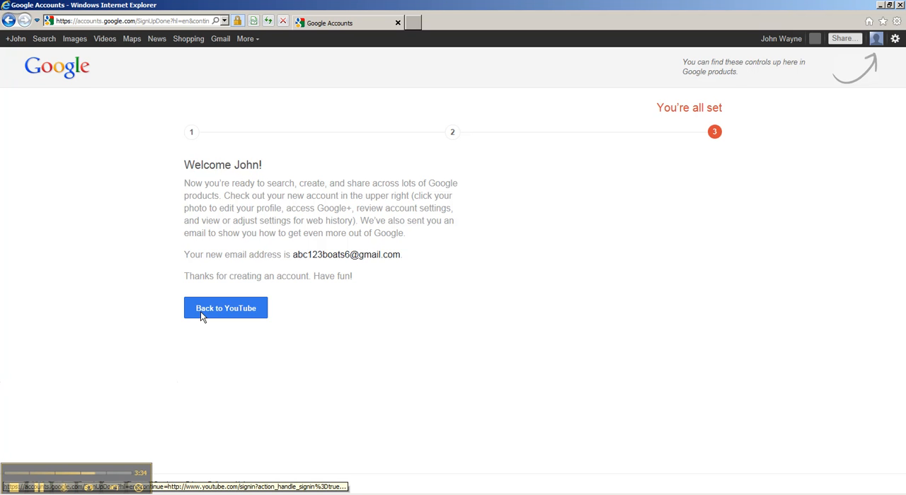
pyautogui.click(225, 308)
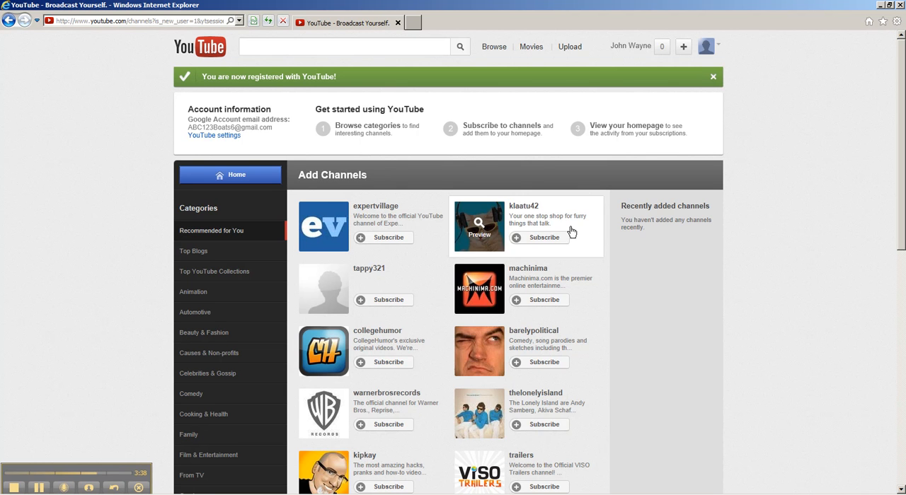
pyautogui.moveTo(734, 61)
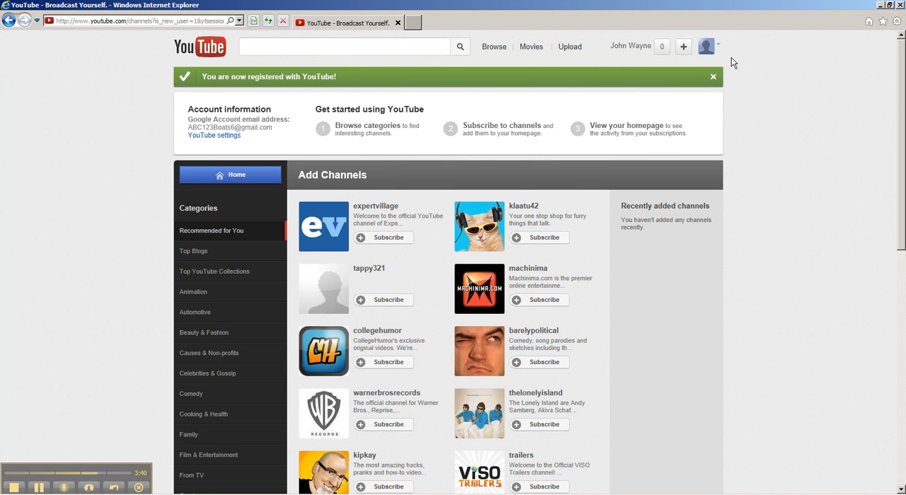
pyautogui.moveTo(724, 47)
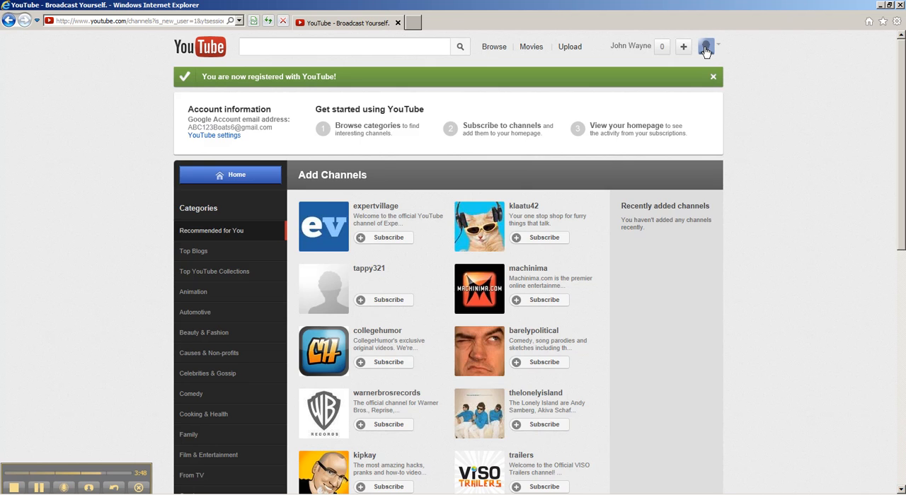
# Choose My channel from the YouTube avatar menu to reach channel setup
pyautogui.click(705, 47)
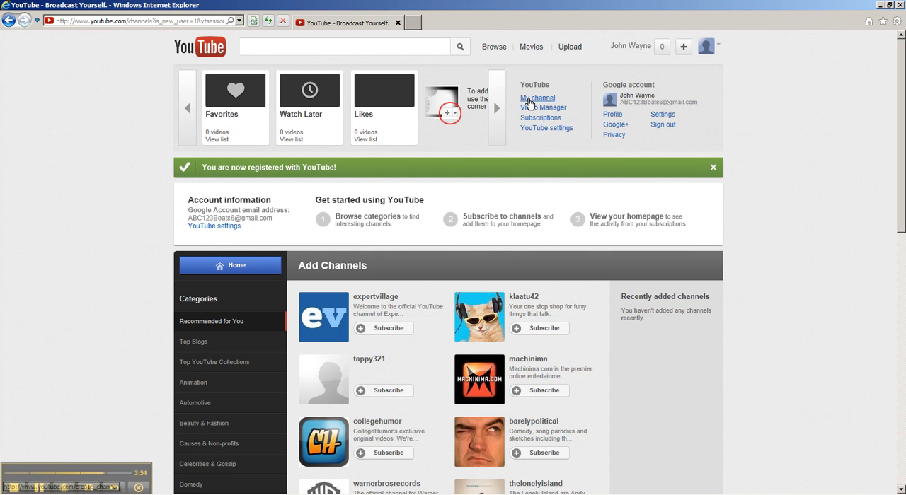
pyautogui.click(537, 98)
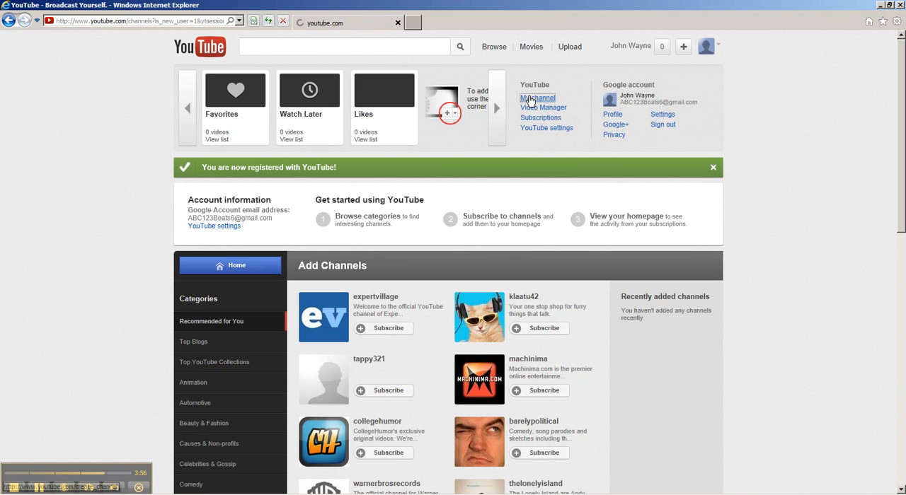
pyautogui.click(538, 97)
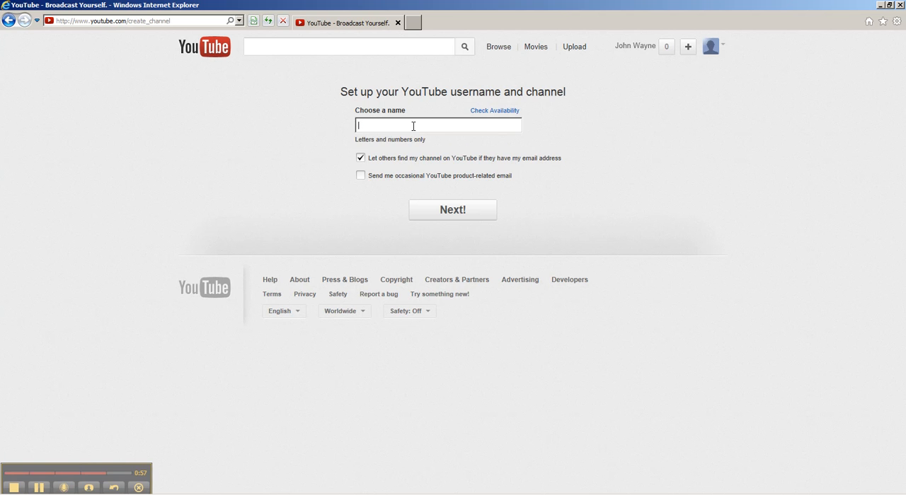
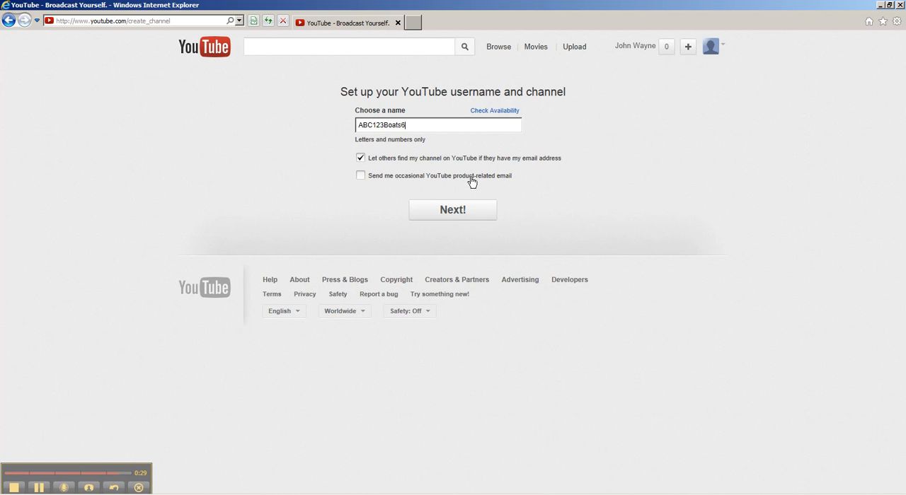
pyautogui.click(494, 111)
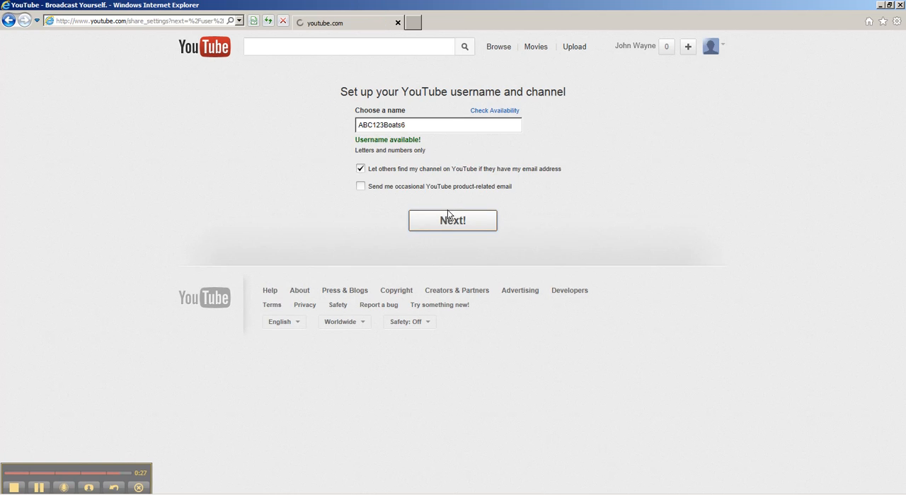
pyautogui.click(452, 221)
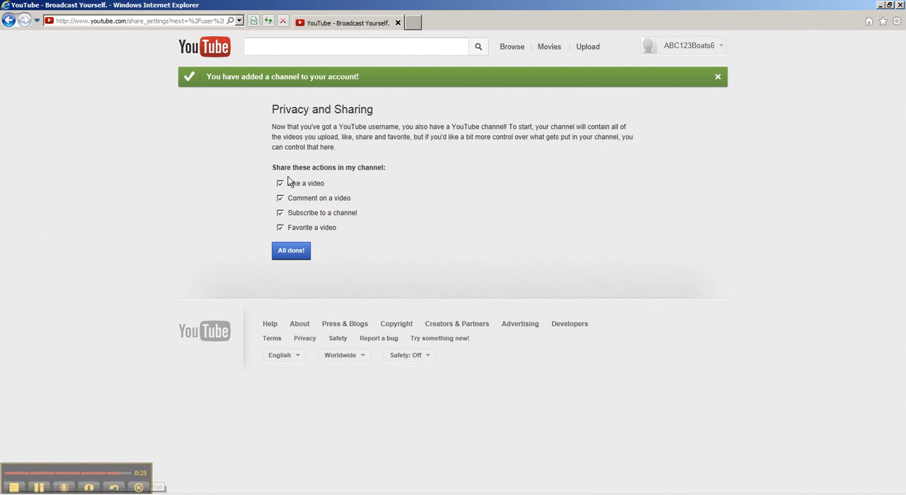
pyautogui.click(291, 250)
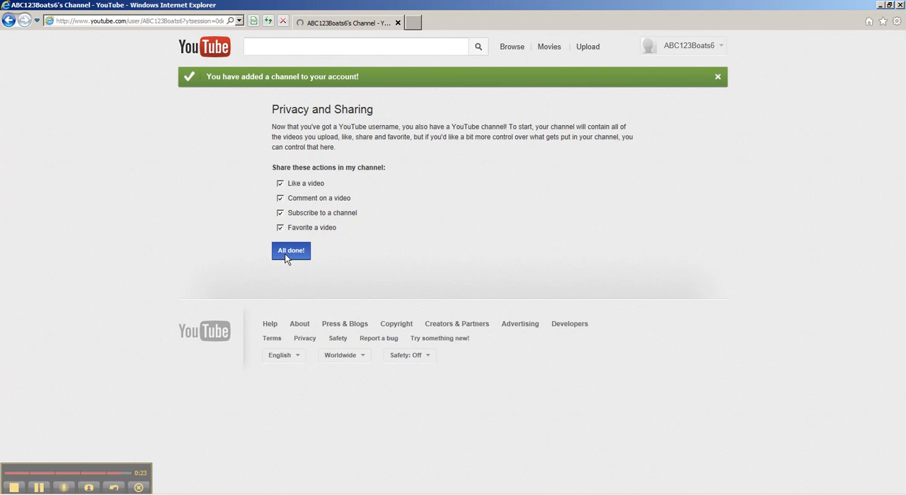
pyautogui.click(291, 251)
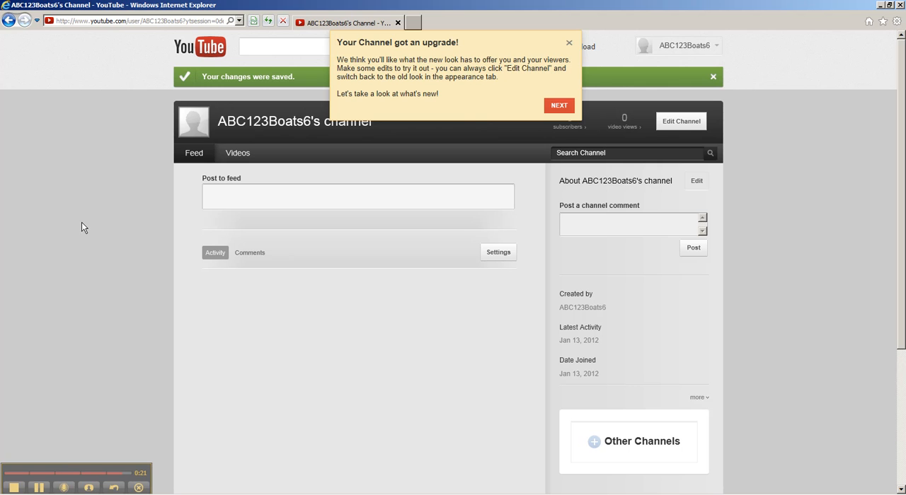